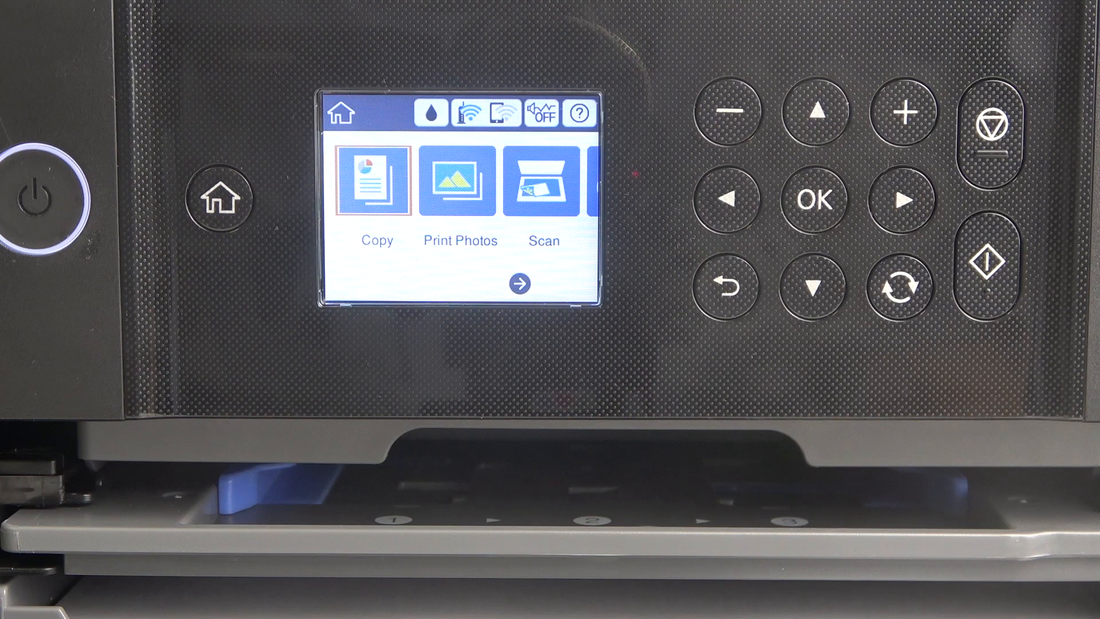
Step: Navigate from the Home screen to Settings and highlight Firmware Update
{"action": "left_click", "coordinate": [902, 200]}
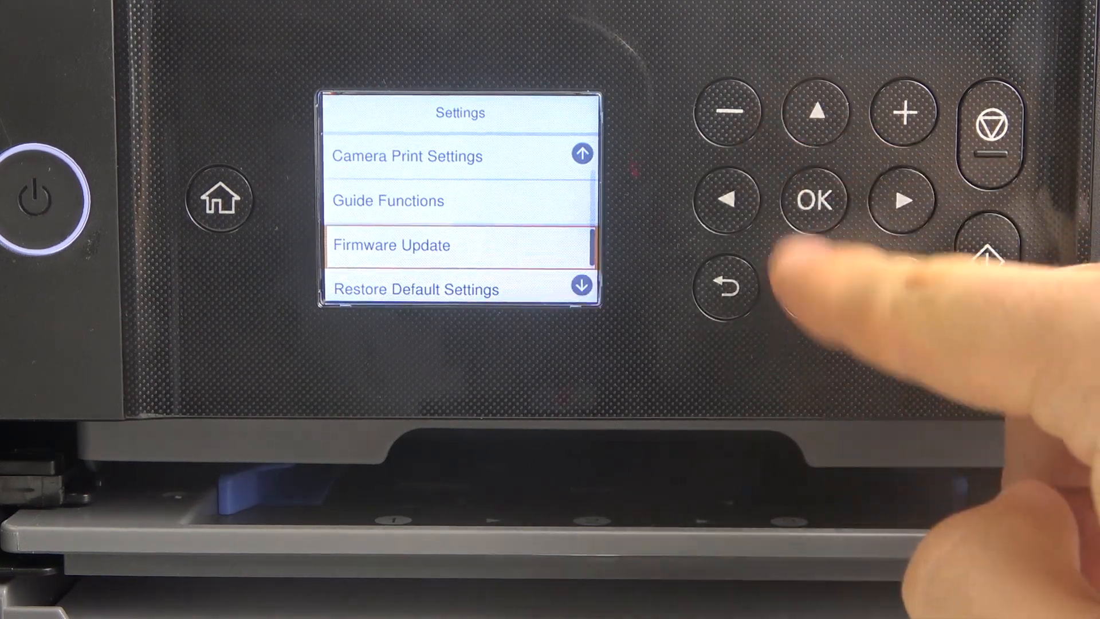
Step: Open Firmware Update and select Update to reach the Start Checking screen
{"action": "left_click", "coordinate": [815, 201]}
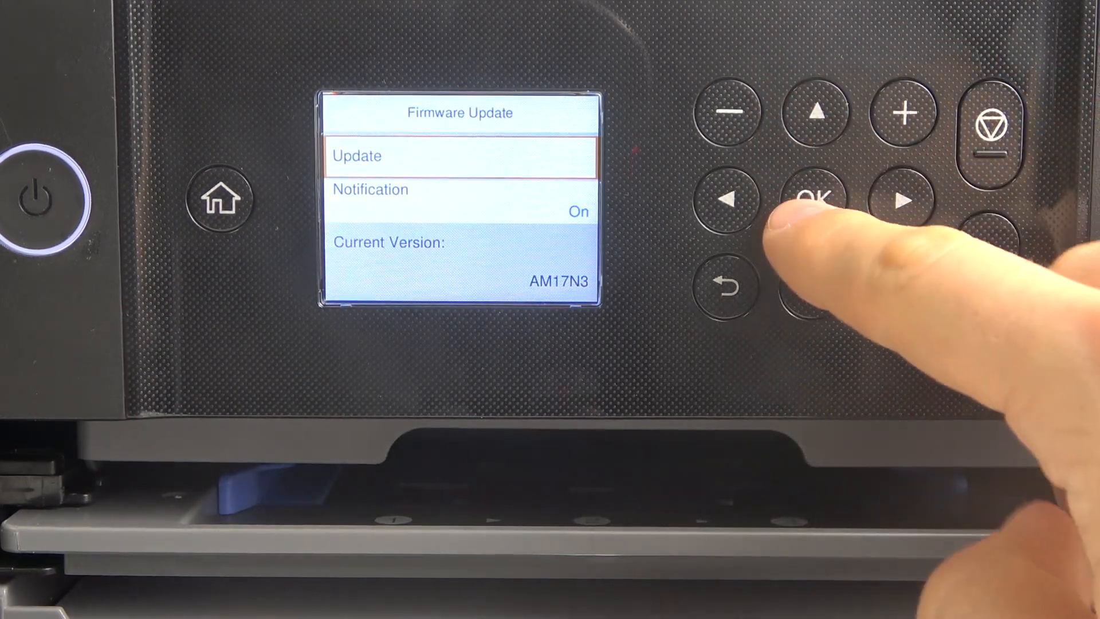
{"action": "left_click", "coordinate": [813, 201]}
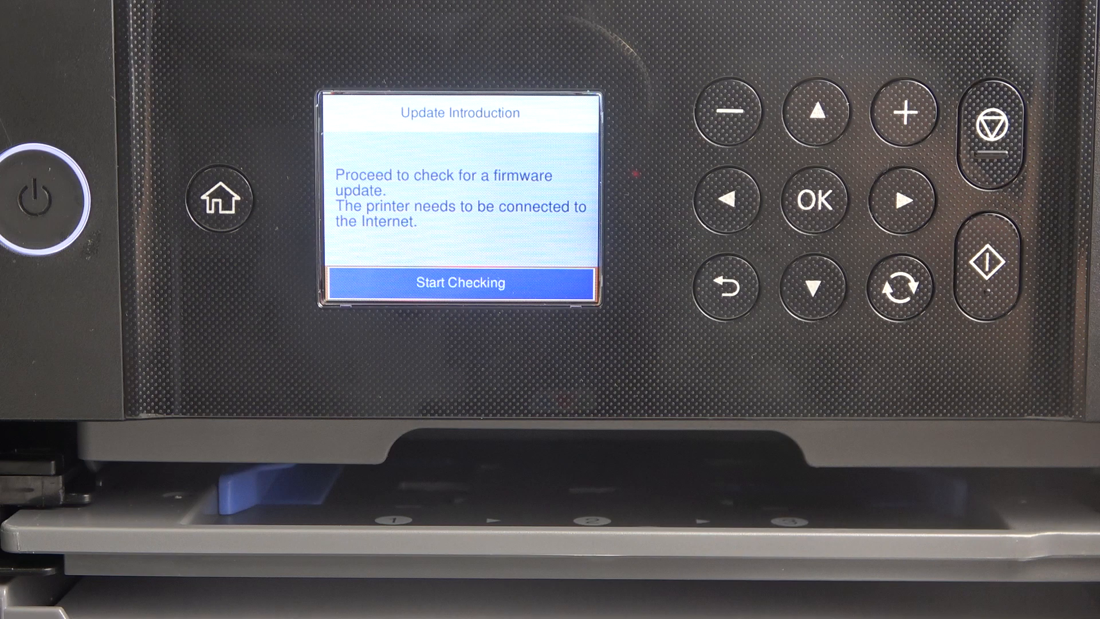